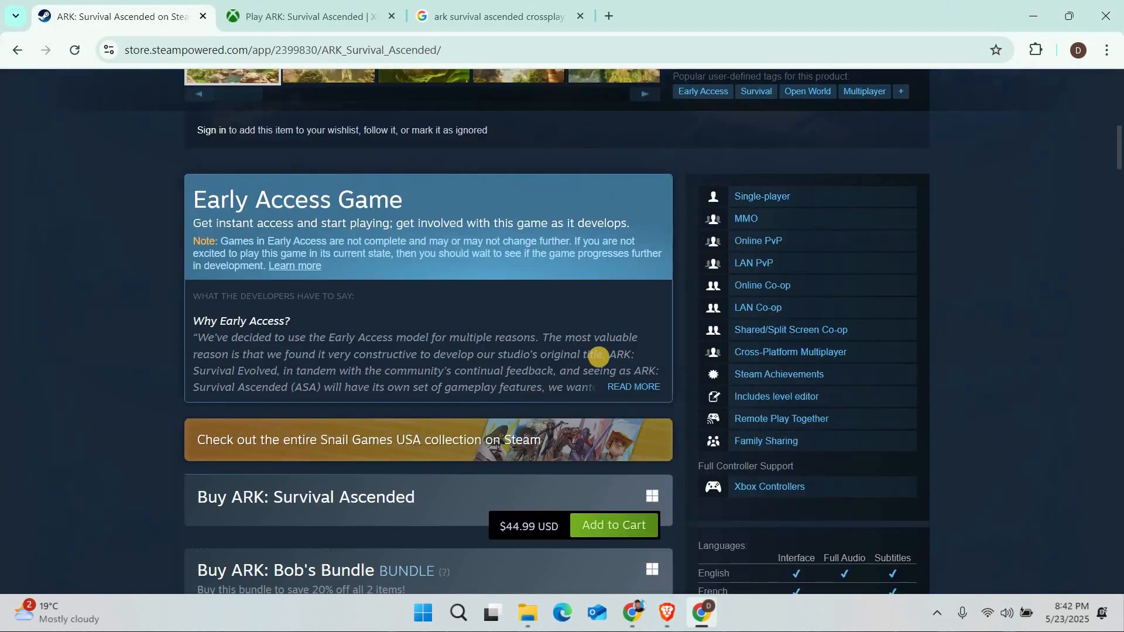
- Read through the Google AI Overview on ARK: Survival Ascended crossplay in the search results
{"action": "scroll", "scroll_direction": "down", "scroll_amount": 3}
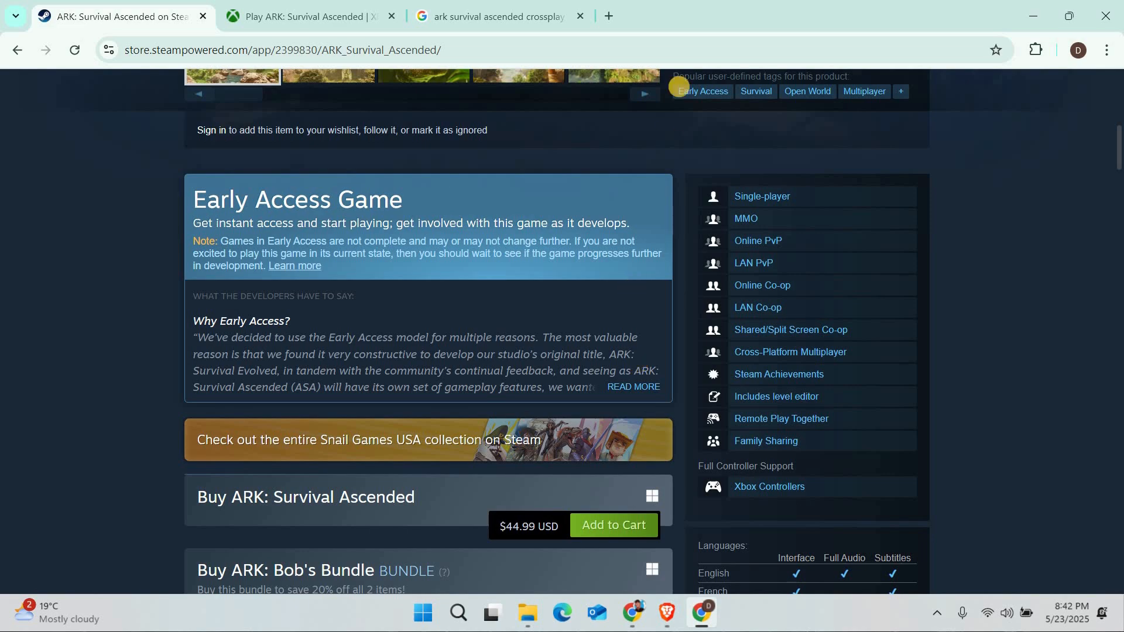
{"action": "left_click", "coordinate": [495, 15]}
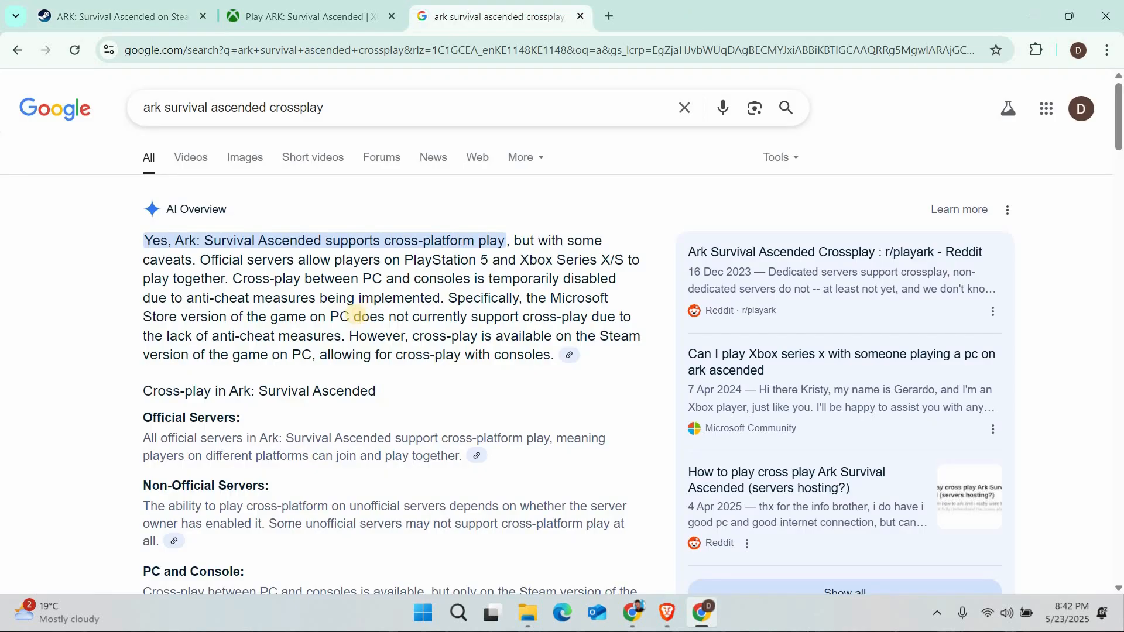
{"action": "scroll", "scroll_direction": "down", "scroll_amount": 3}
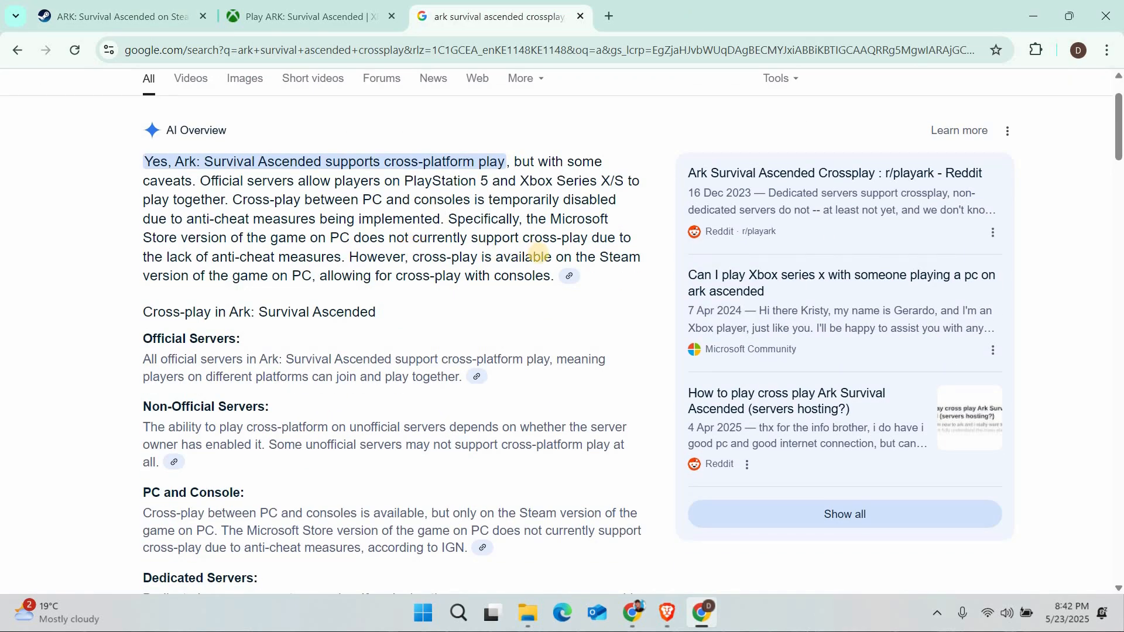
{"action": "scroll", "scroll_direction": "down", "scroll_amount": 3}
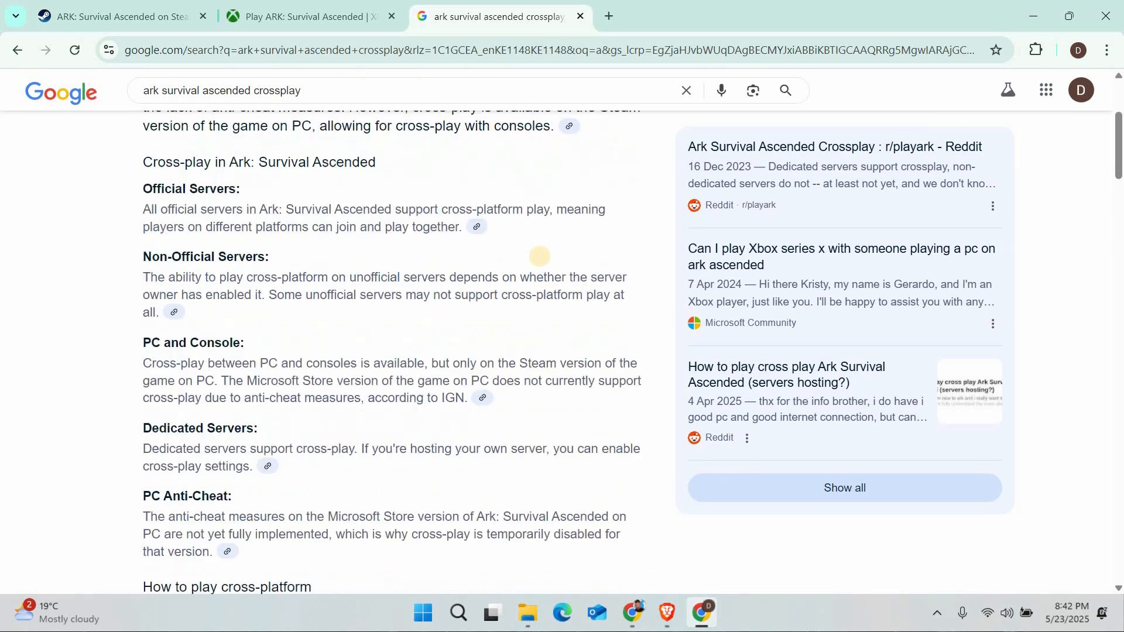
{"action": "scroll", "scroll_direction": "down", "scroll_amount": 3}
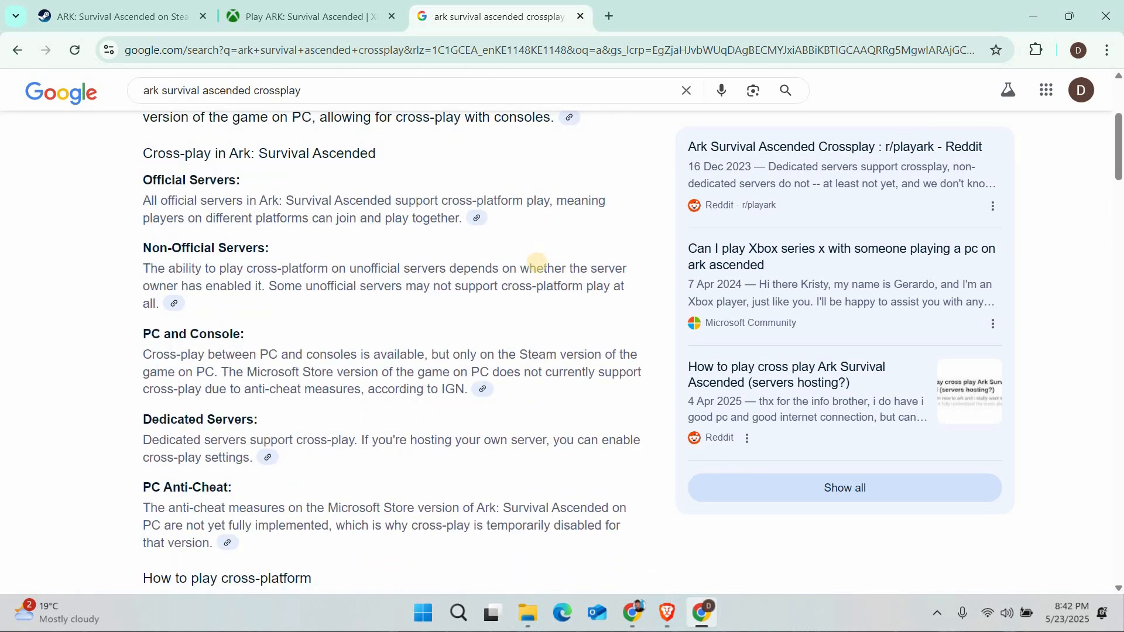
{"action": "scroll", "scroll_direction": "down", "scroll_amount": 3}
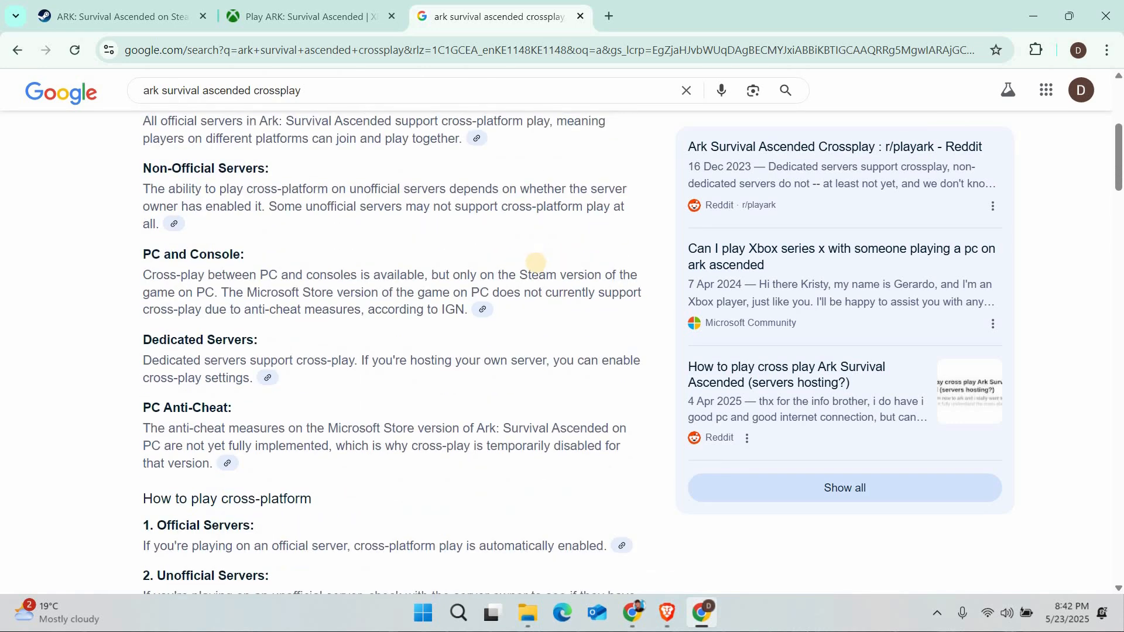
{"action": "scroll", "scroll_direction": "up", "scroll_amount": 3}
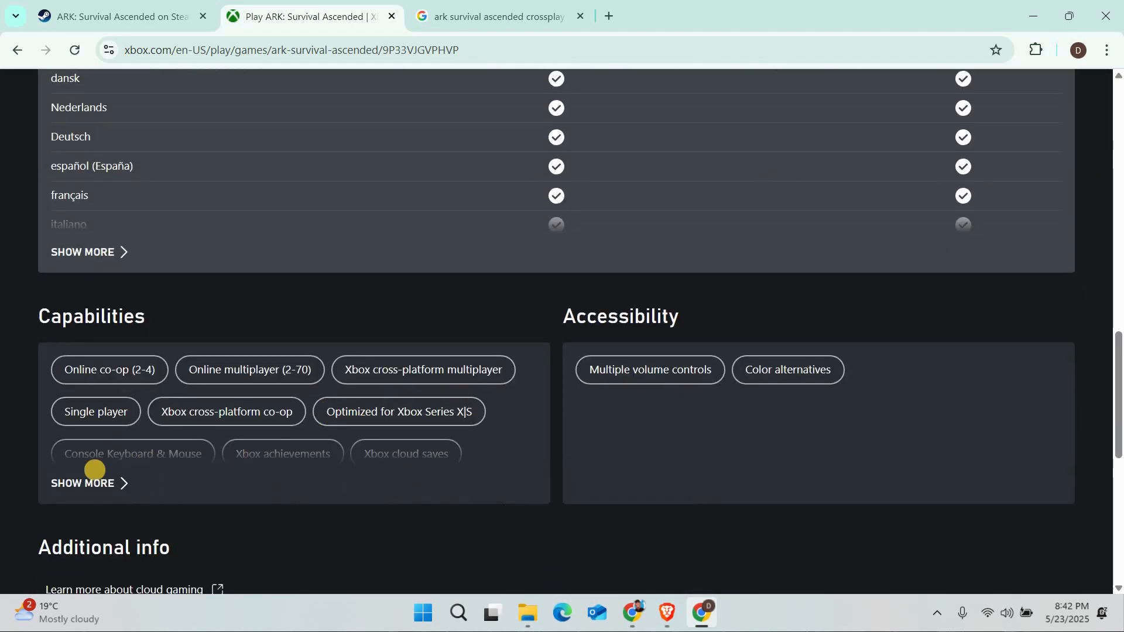
- Expand the full Capabilities list via SHOW MORE on the Xbox.com game page
{"action": "left_click", "coordinate": [82, 482]}
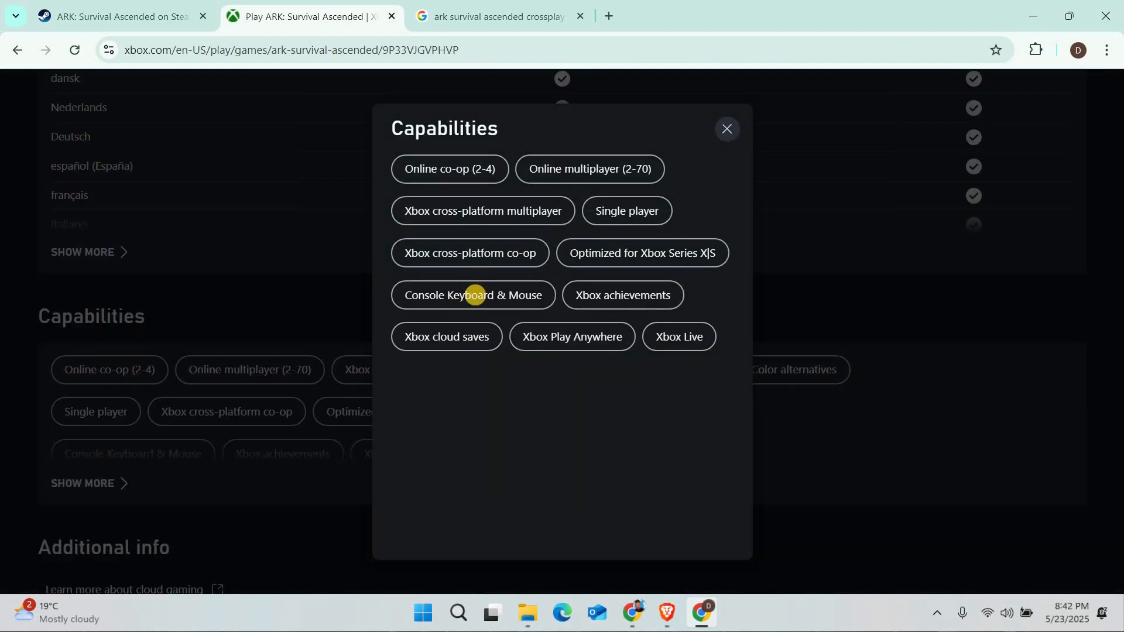
{"action": "mouse_move", "coordinate": [476, 258]}
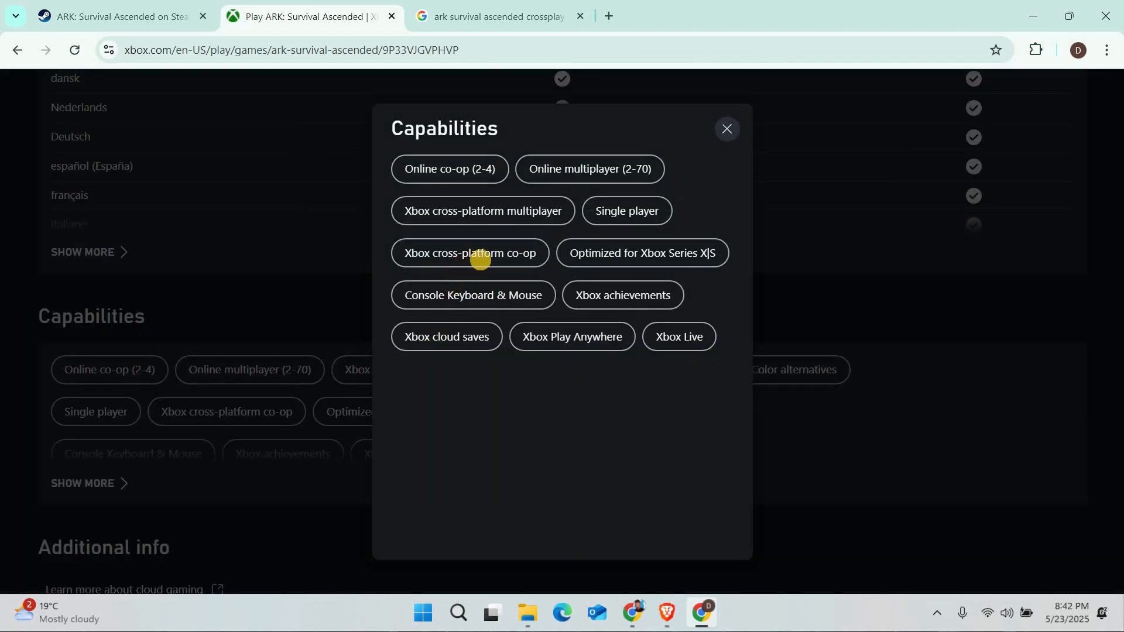
{"action": "mouse_move", "coordinate": [811, 148]}
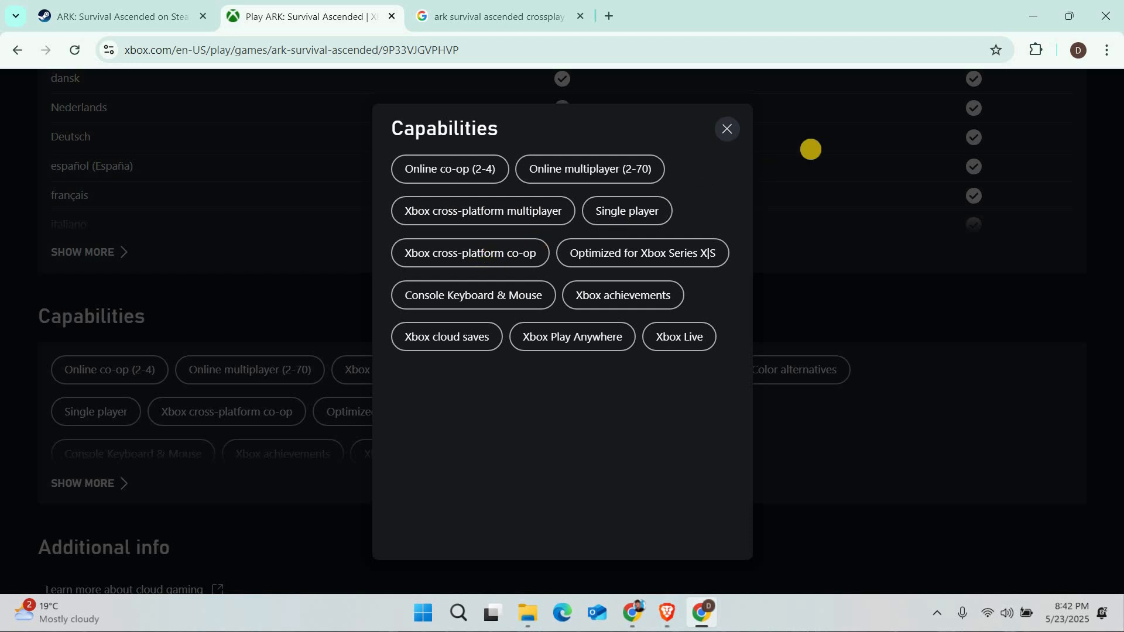
{"action": "mouse_move", "coordinate": [727, 131]}
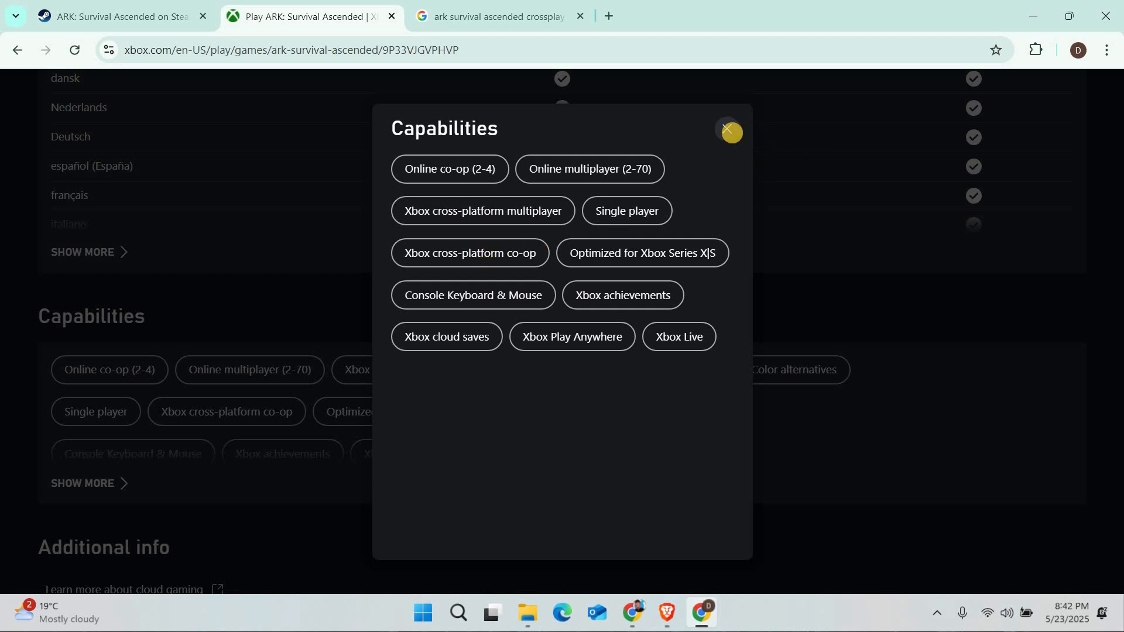
- Dismiss the Capabilities popup and return to the ARK: Survival Ascended page header
{"action": "left_click", "coordinate": [730, 132]}
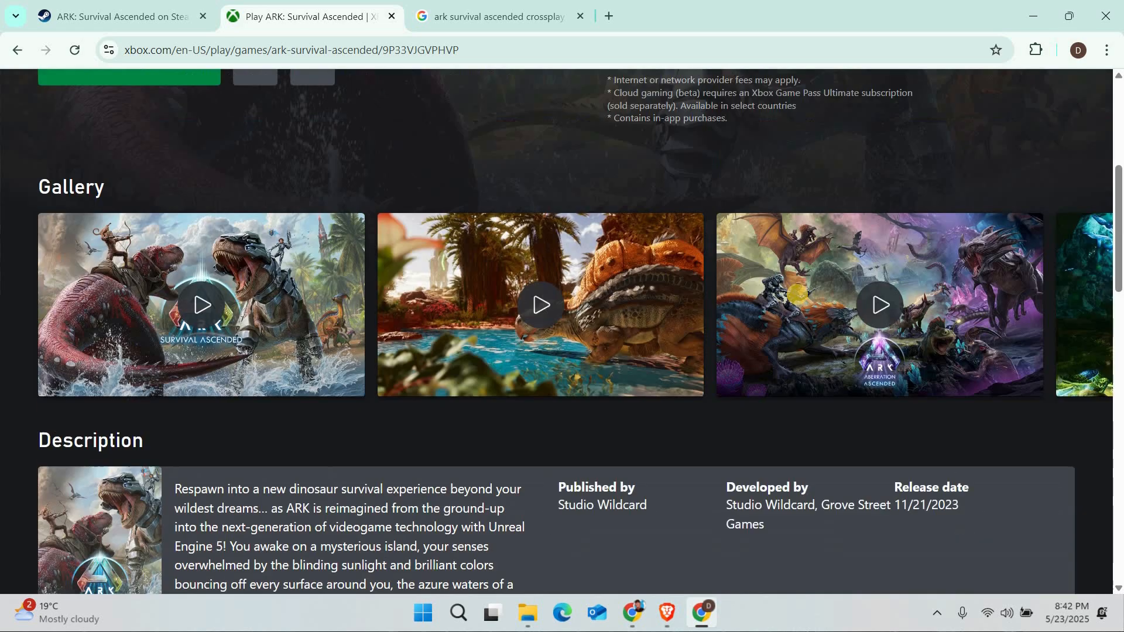
{"action": "scroll", "scroll_direction": "up", "scroll_amount": 3}
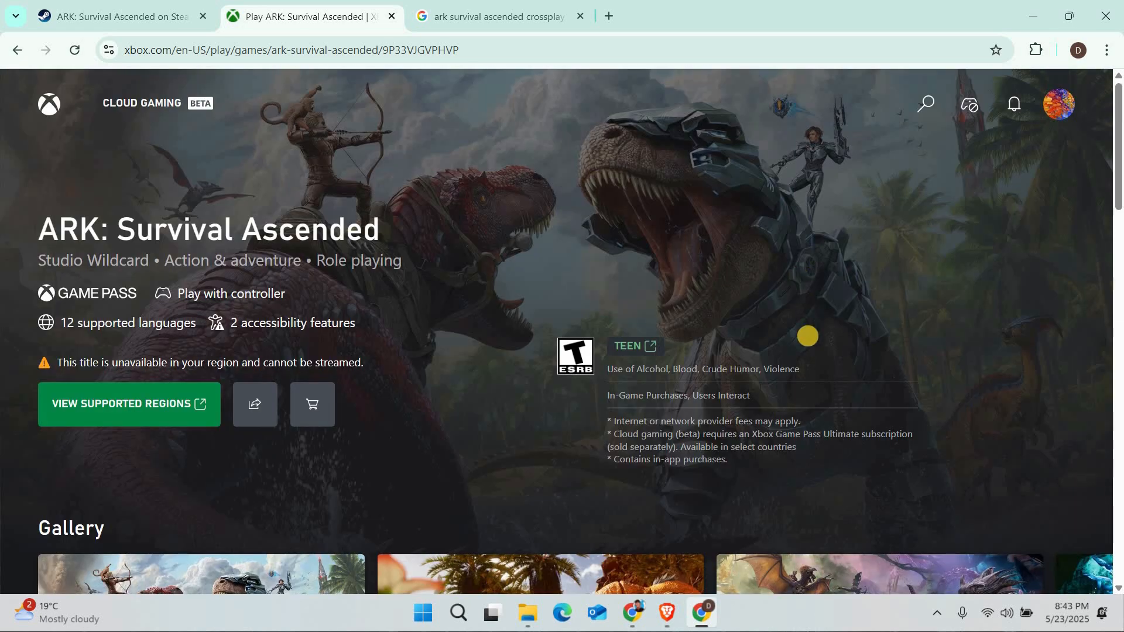
{"action": "mouse_move", "coordinate": [700, 356]}
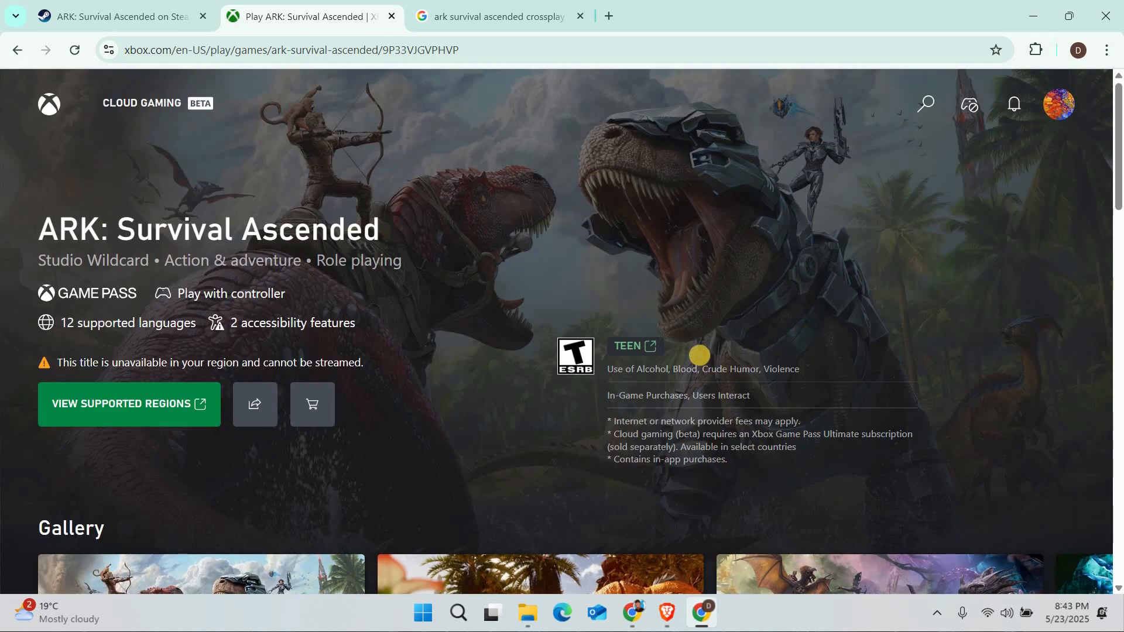
{"action": "mouse_move", "coordinate": [433, 164]}
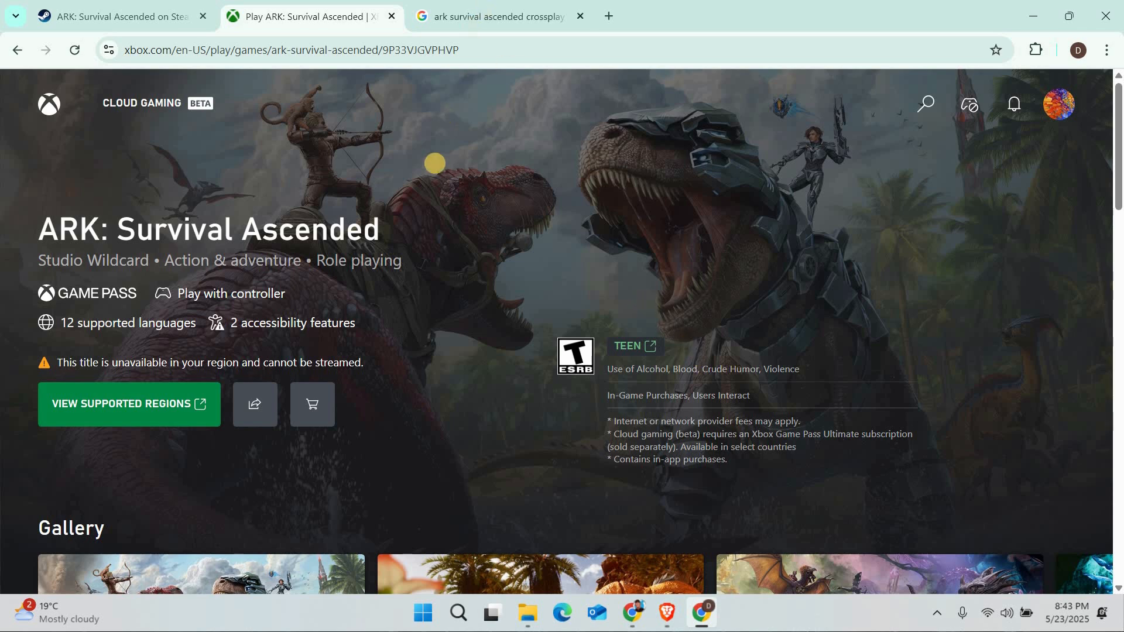